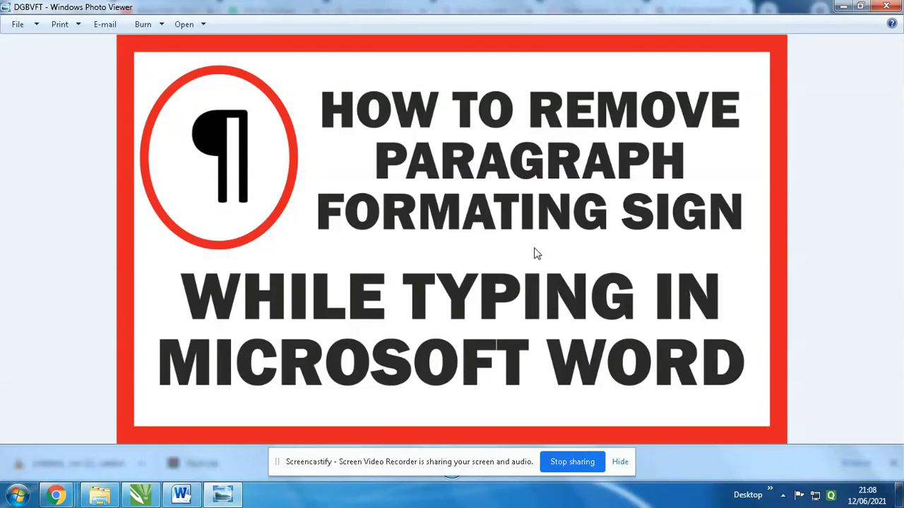
mouse_move(397, 216)
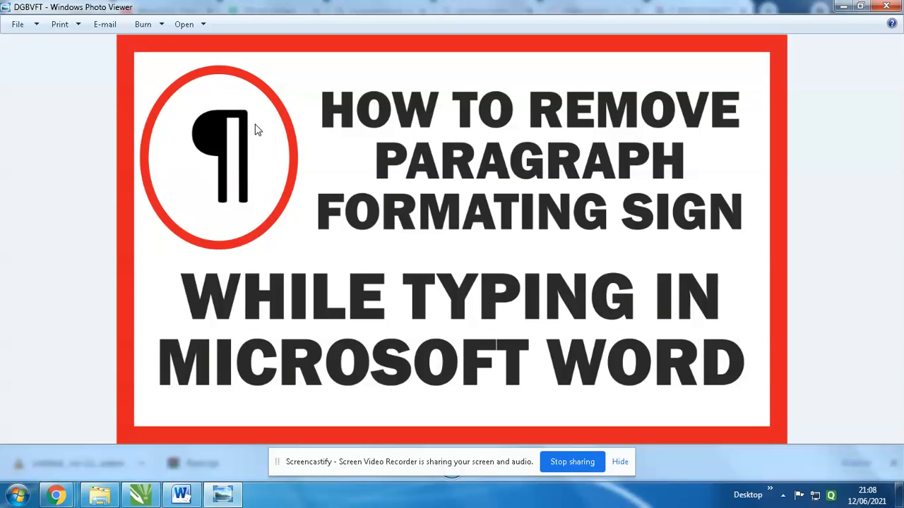
mouse_move(236, 140)
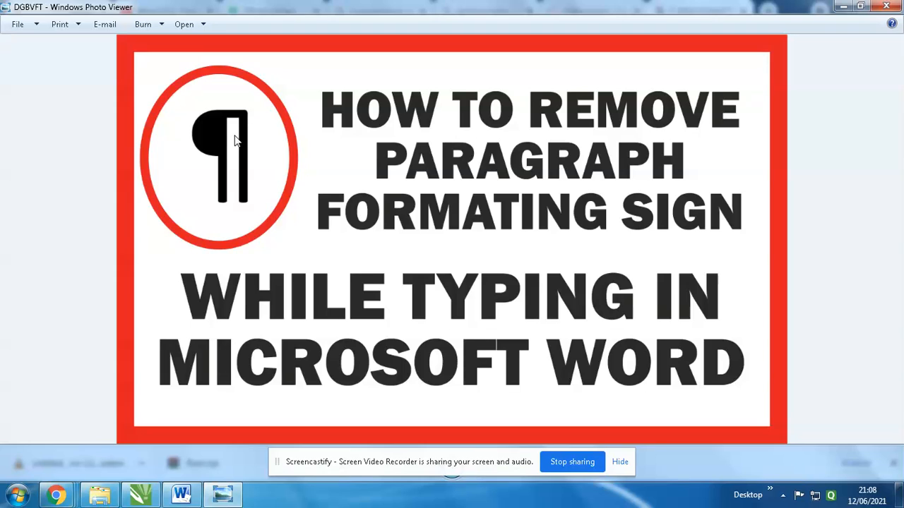
mouse_move(233, 139)
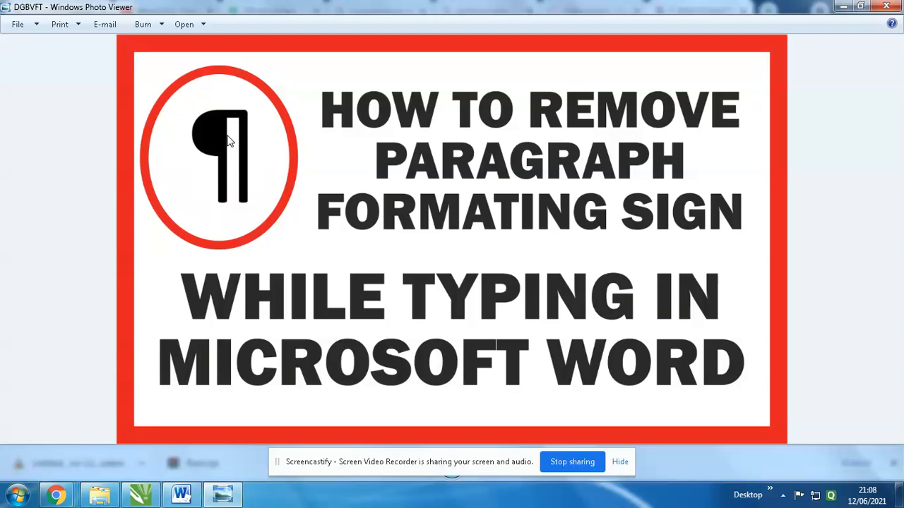
mouse_move(181, 494)
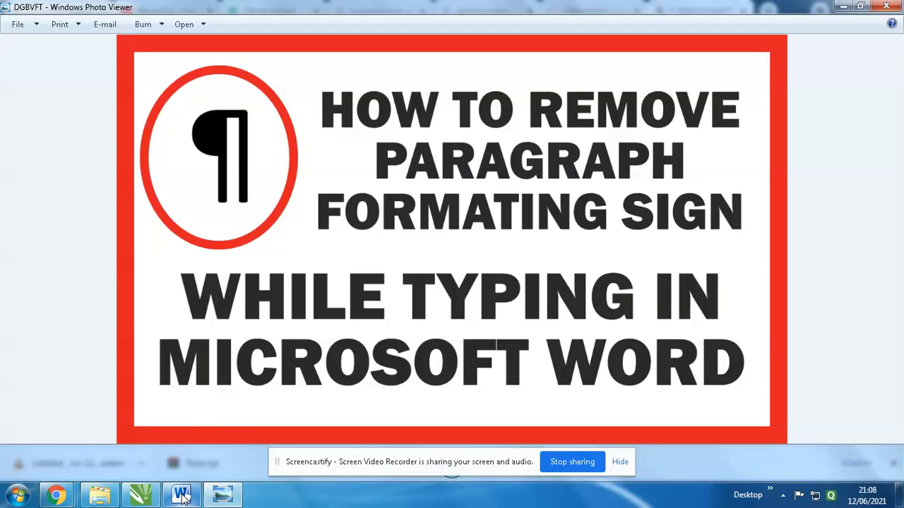
- Type the lines DGDR, ABCD, EFGHIJK and LMNO into the Word document
left_click(181, 494)
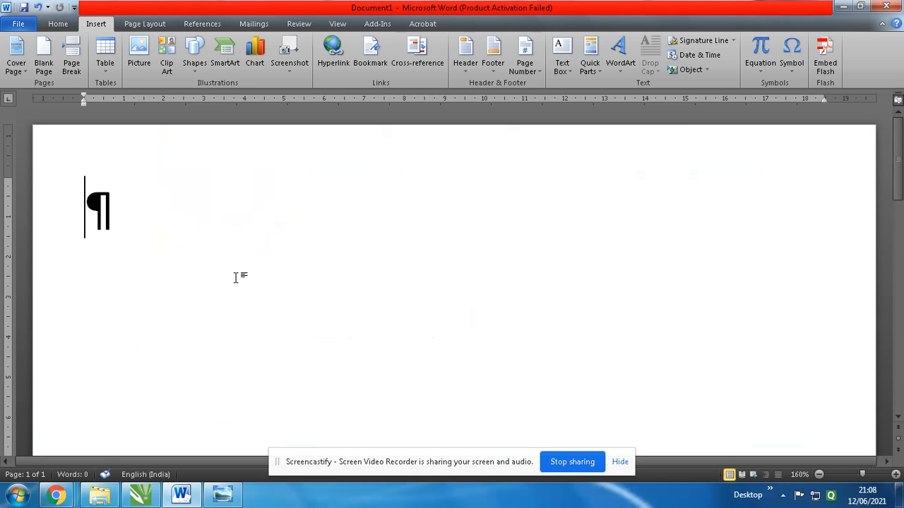
type("DGDR")
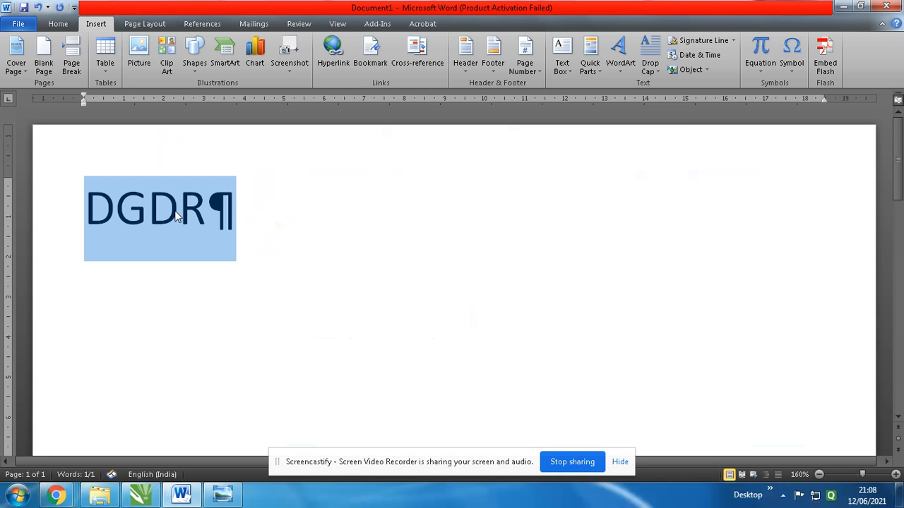
type("ABCD")
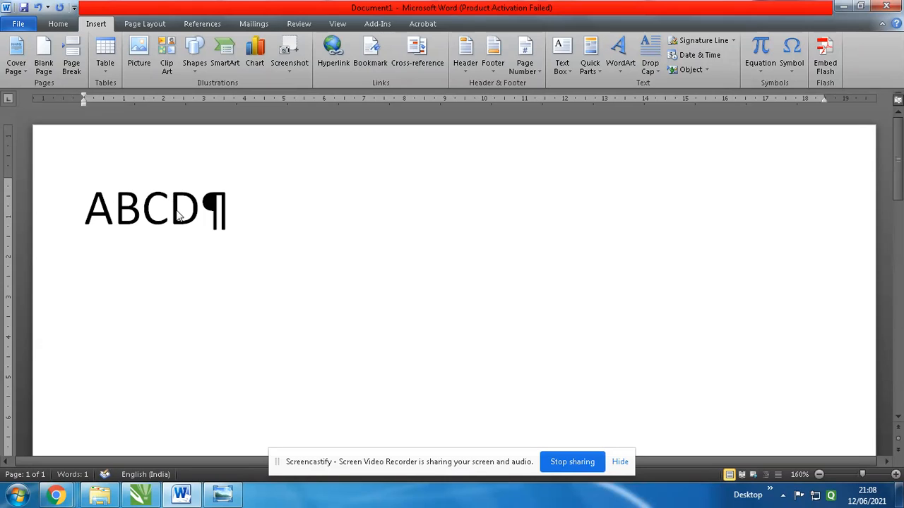
type("EFGHIJK")
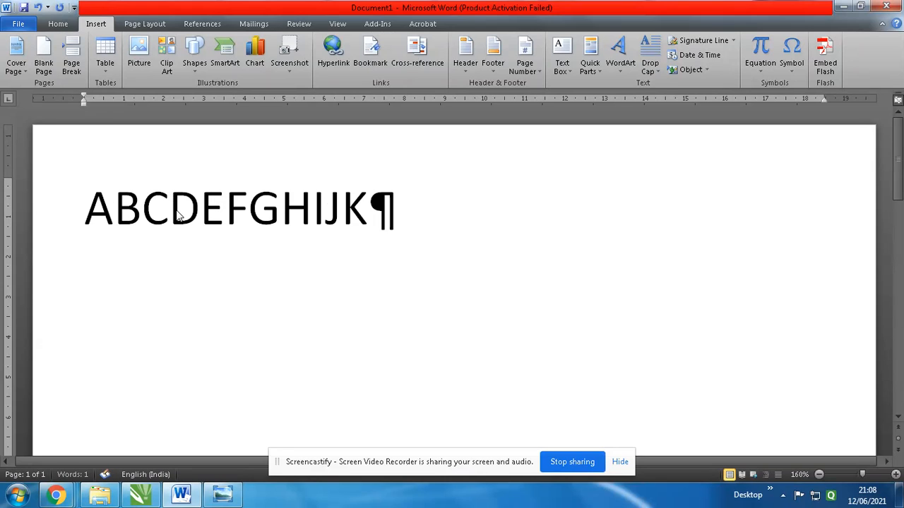
type("LMNO")
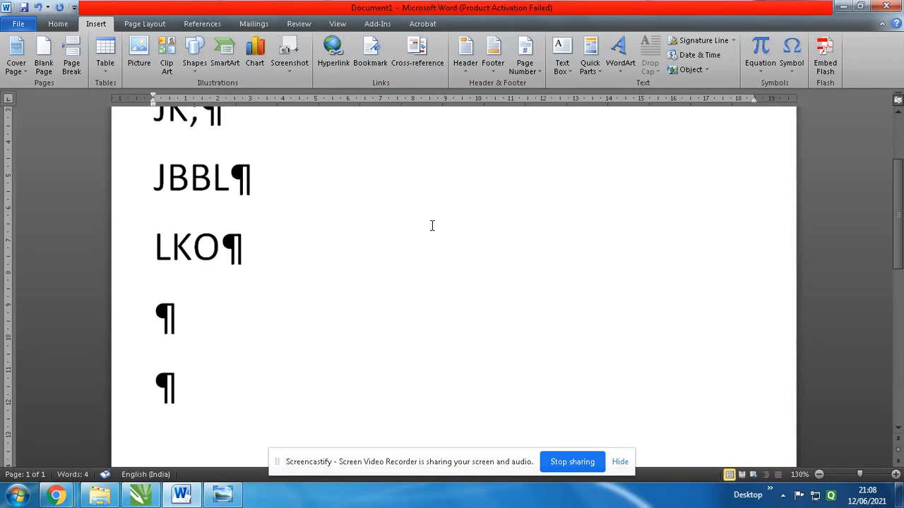
- Scroll back to the top of the document and show the Home ribbon
scroll("up", 3)
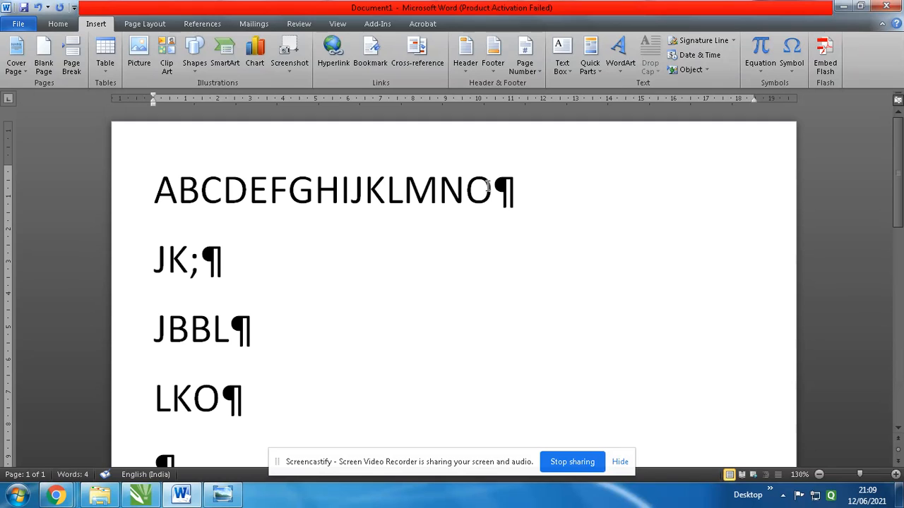
mouse_move(448, 172)
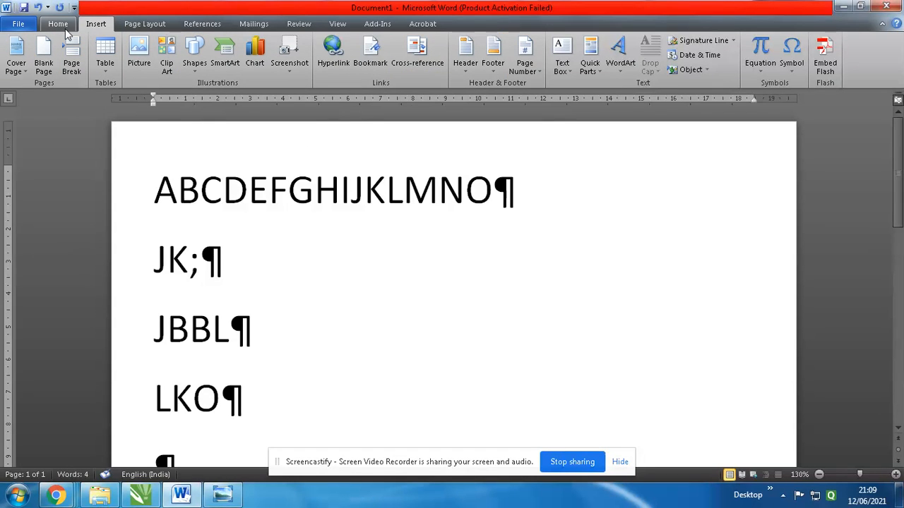
left_click(58, 23)
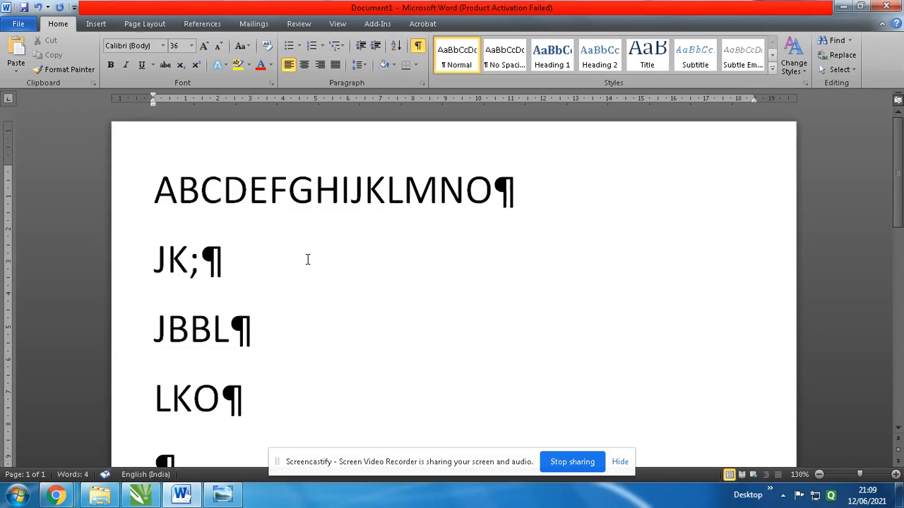
mouse_move(406, 296)
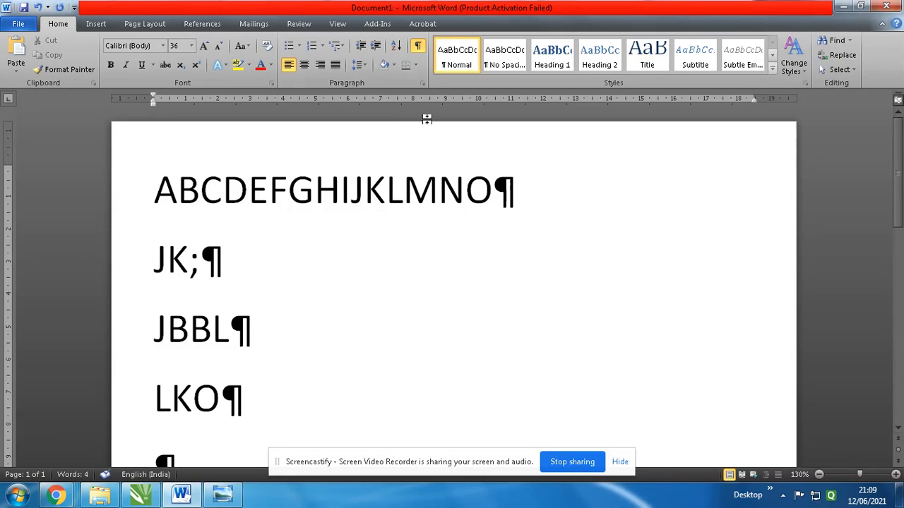
mouse_move(417, 46)
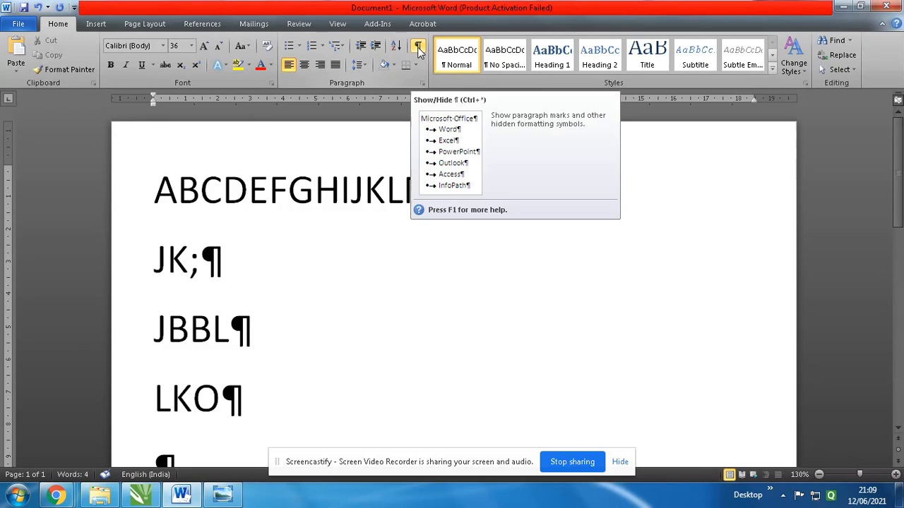
- Turn off Show/Hide ¶ so the lines show without paragraph marks
left_click(417, 46)
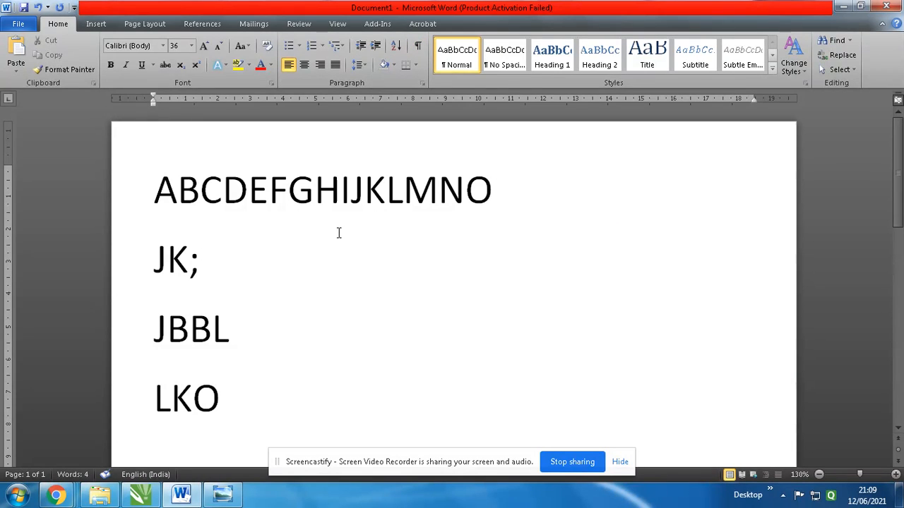